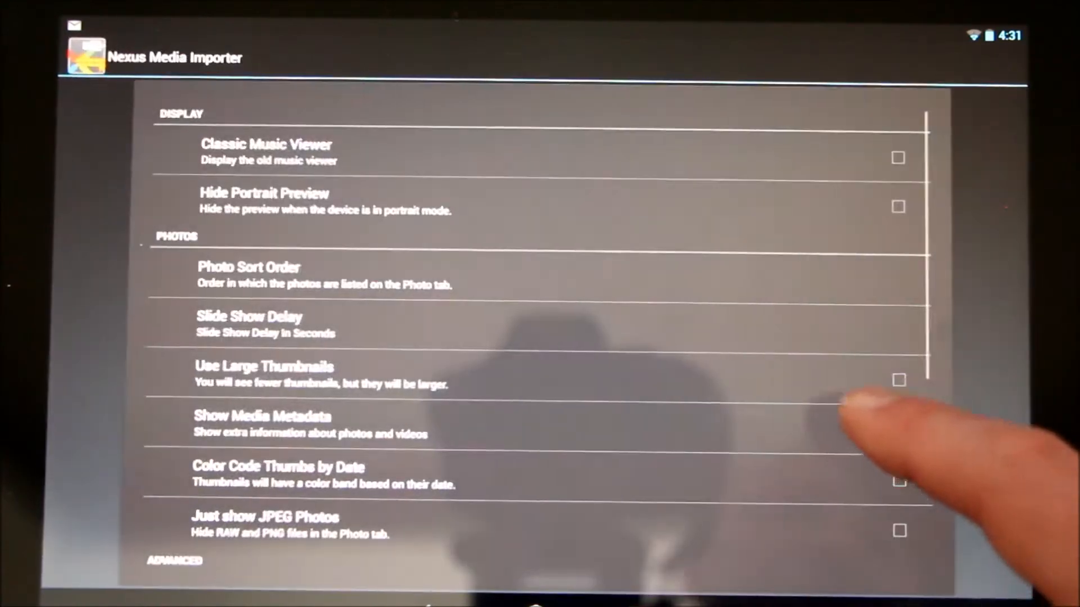
Keep Importer as the connection source and dismiss the Connect prompt
click(899, 430)
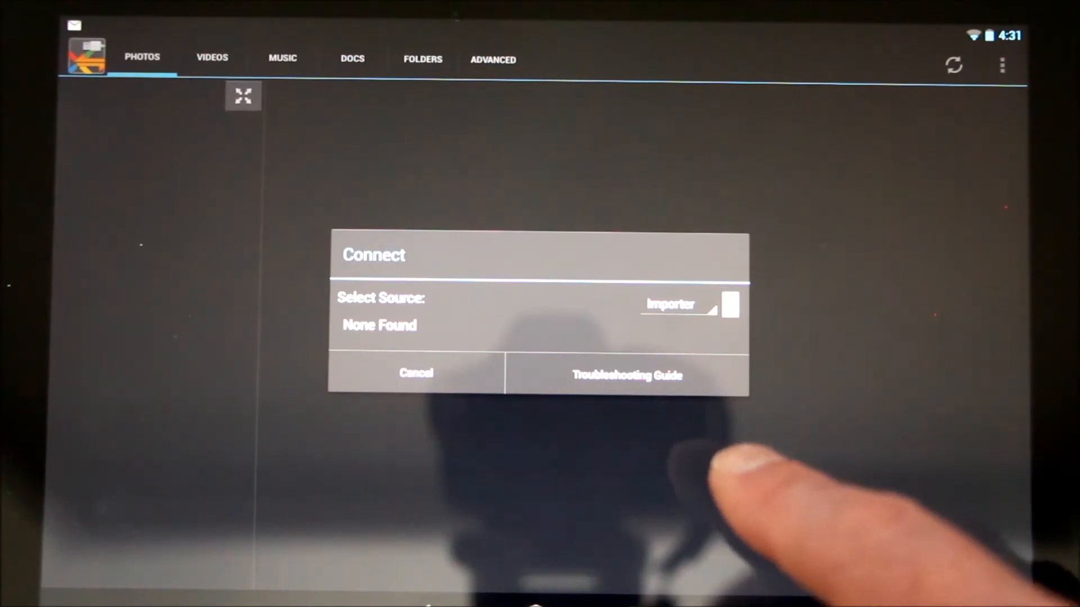
mouse_move(757, 468)
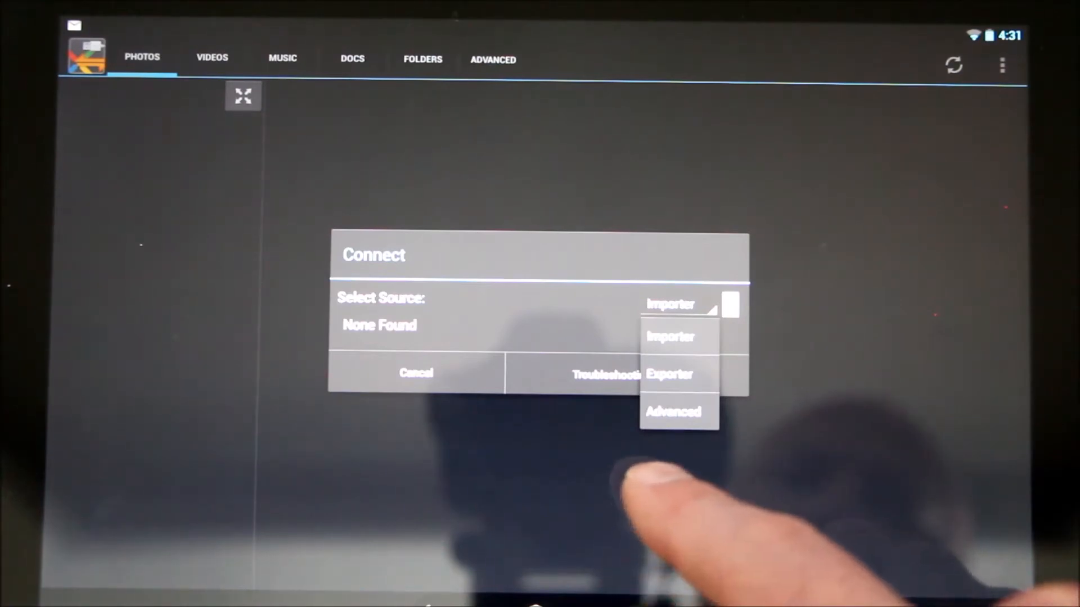
click(670, 302)
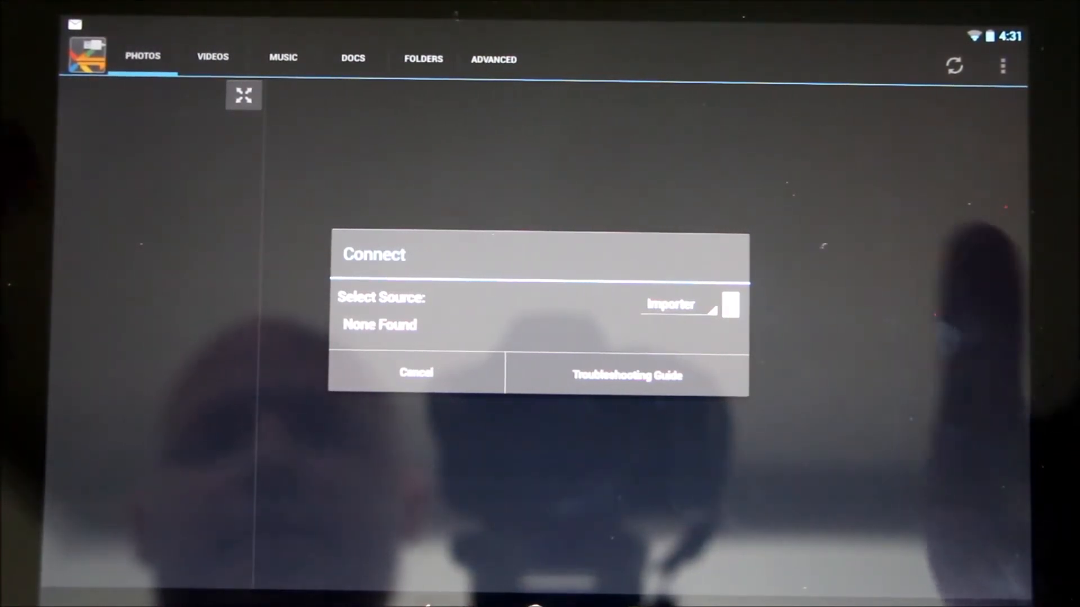
click(416, 372)
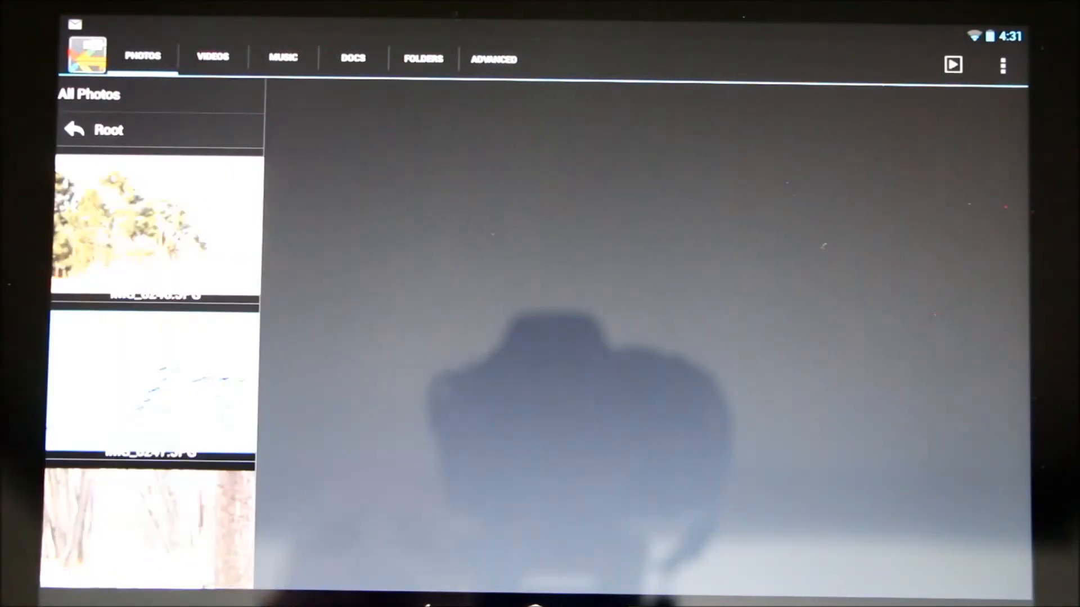
View the samsung_nx1000_02.srw bookshelf photo at full size from the All Photos list
scroll(down, 3)
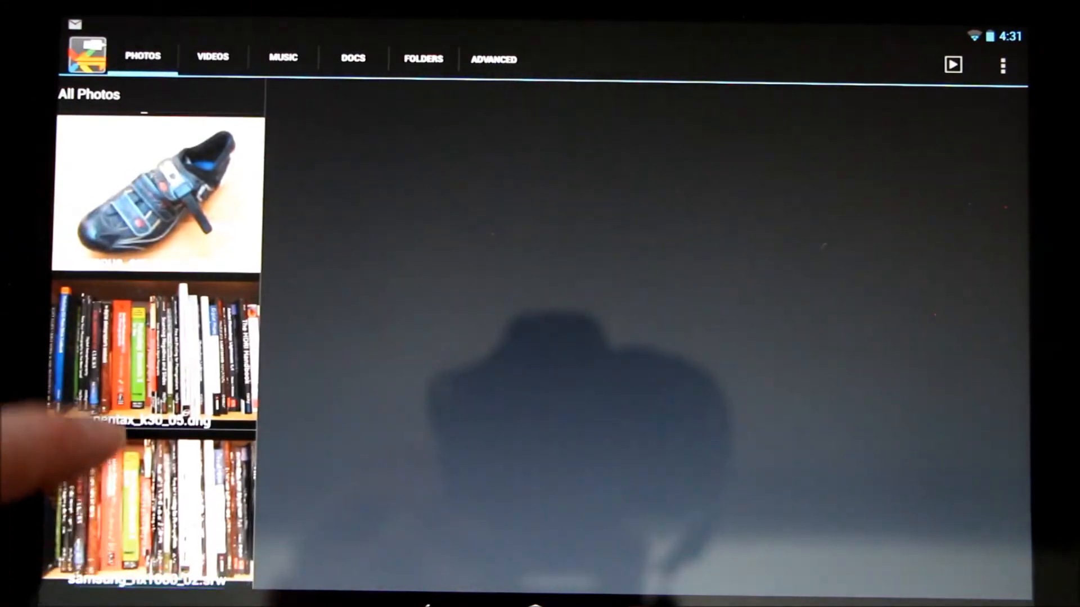
click(153, 347)
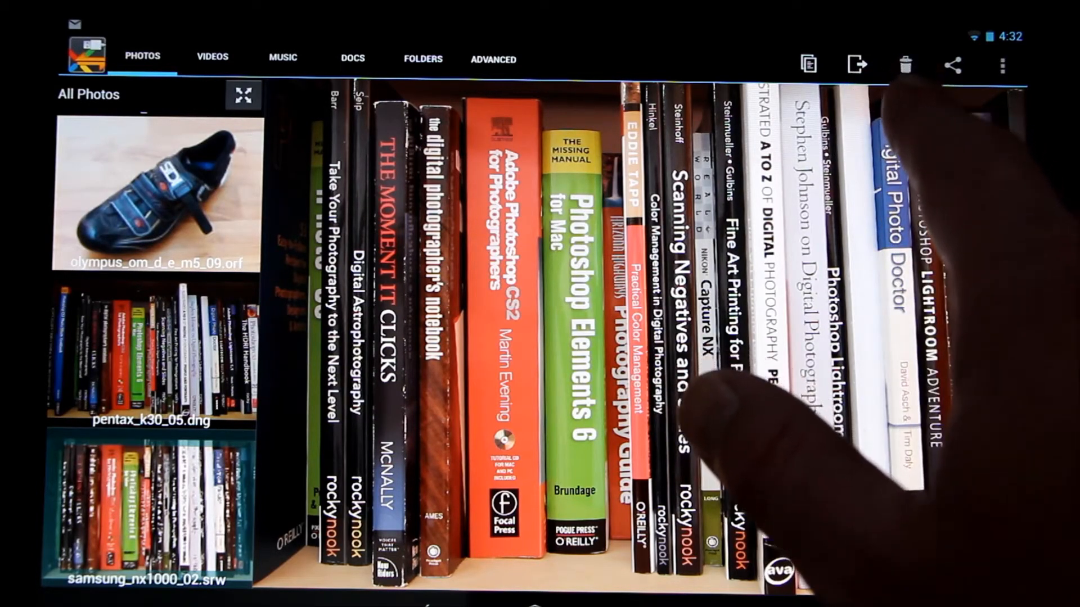
Pan the bookshelf photo, then view the IMG_6246.JPG pine tree photo at full size
click(1002, 66)
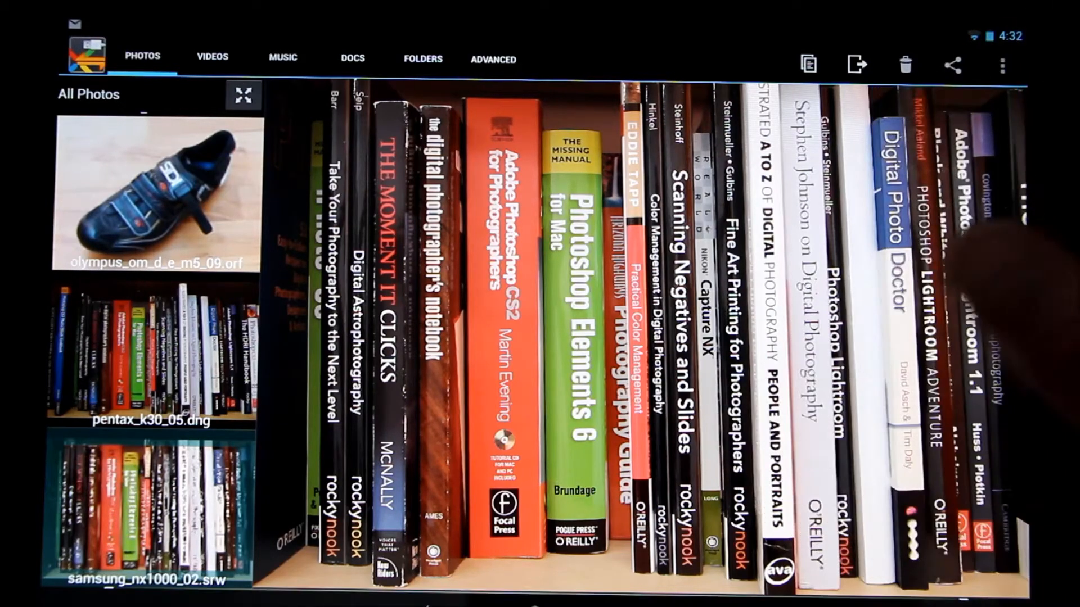
click(157, 192)
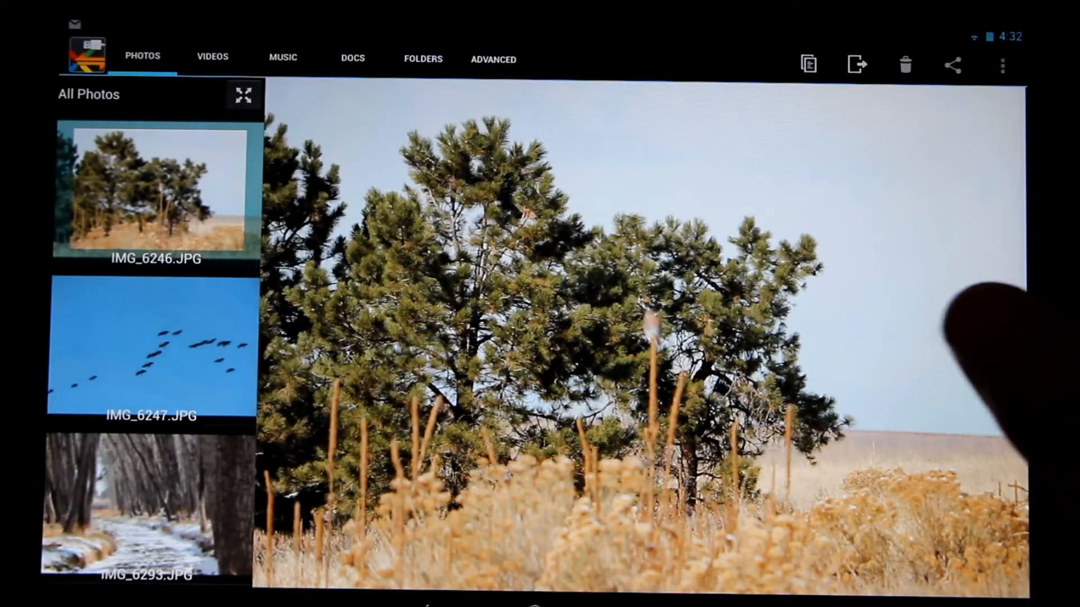
View the IMG_6247.JPG geese photo, then return to the plain All Photos filename list
click(1002, 65)
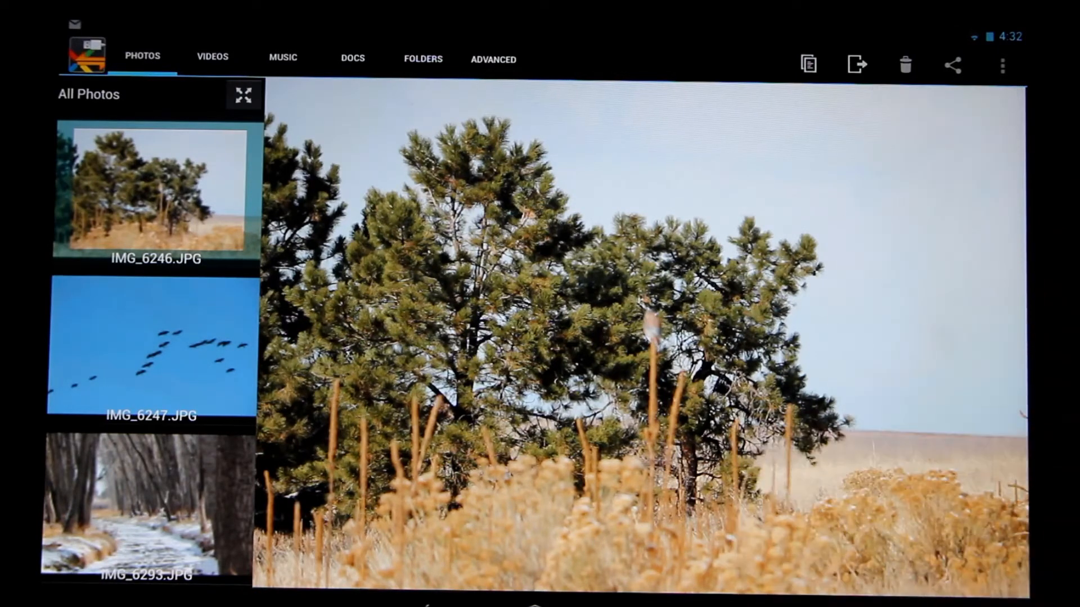
click(152, 348)
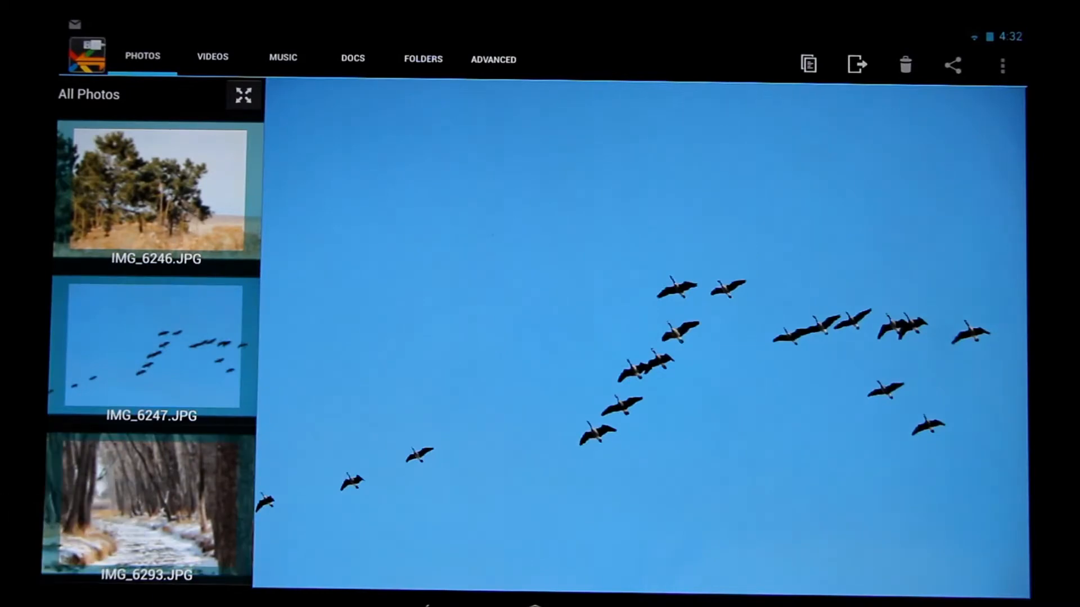
click(146, 510)
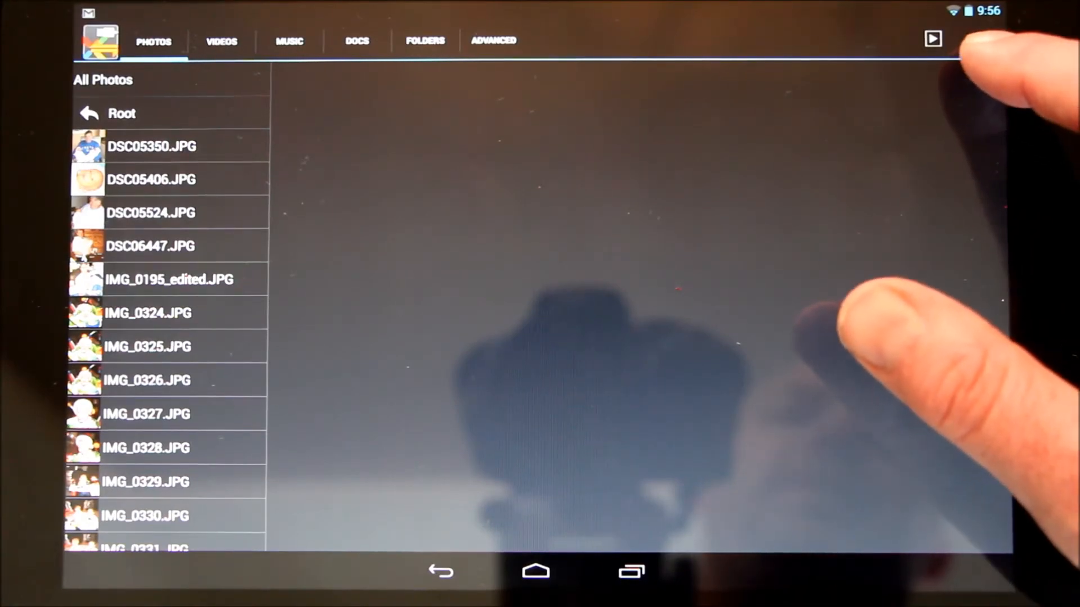
Reach the app's Preferences screen via the overflow menu
click(980, 39)
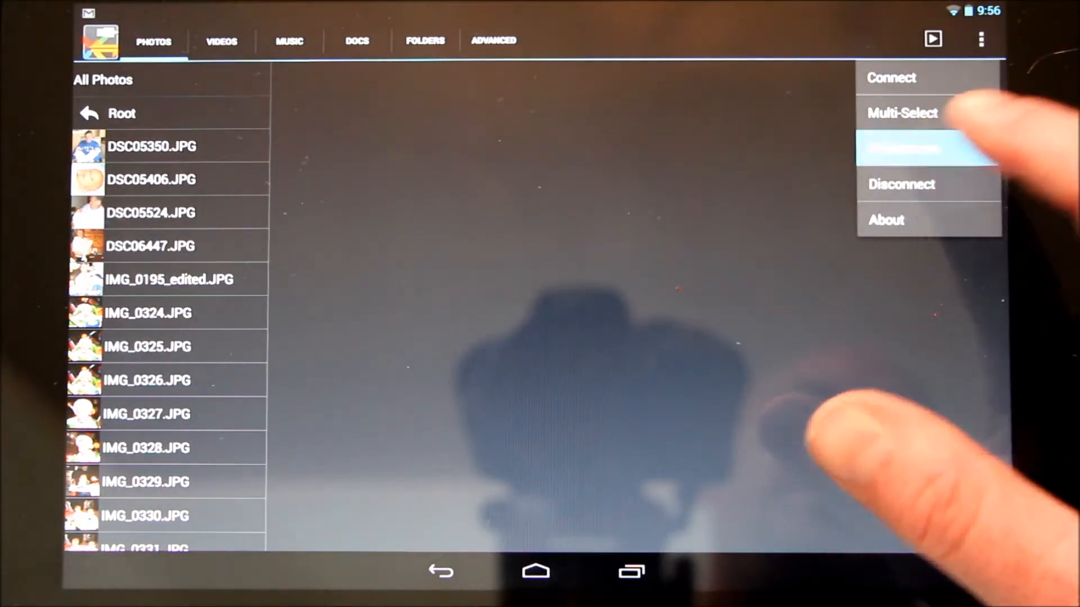
click(901, 148)
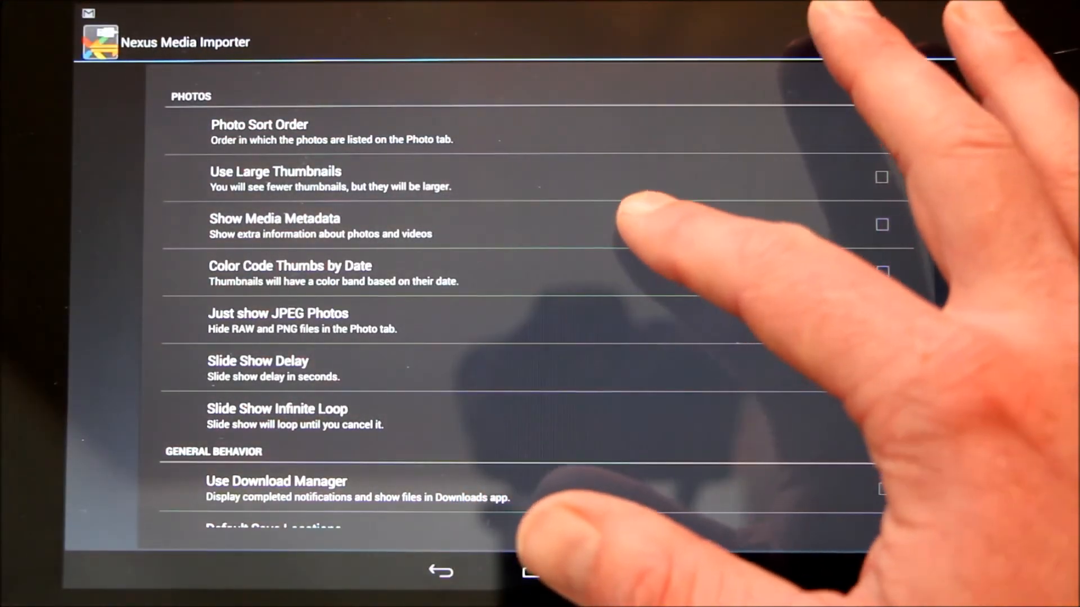
Enable Use Large Thumbnails, Show Media Metadata and Color Code Thumbs by Date
click(881, 176)
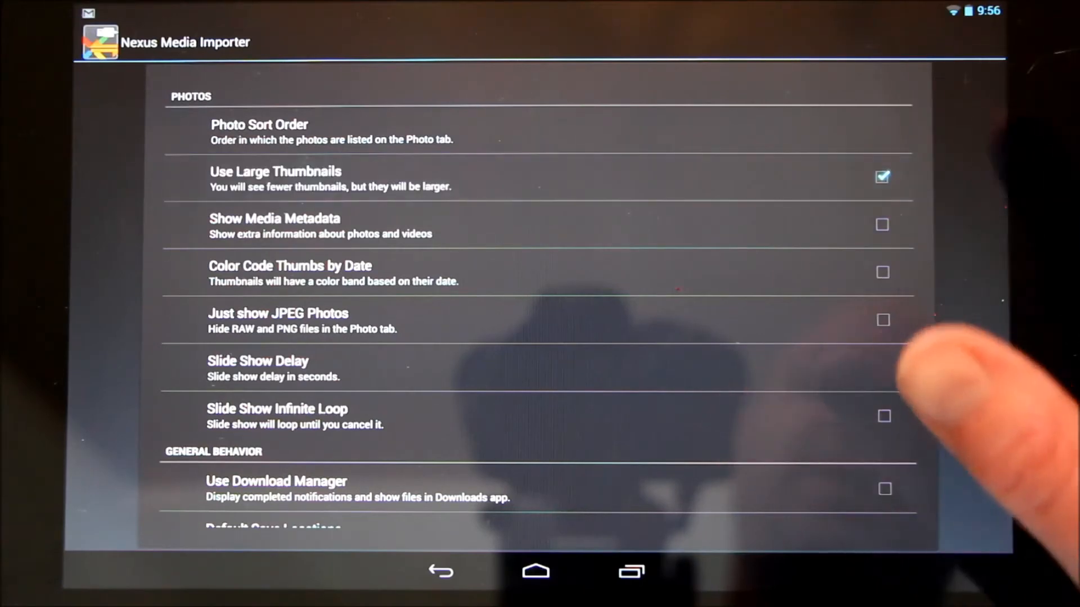
mouse_move(881, 262)
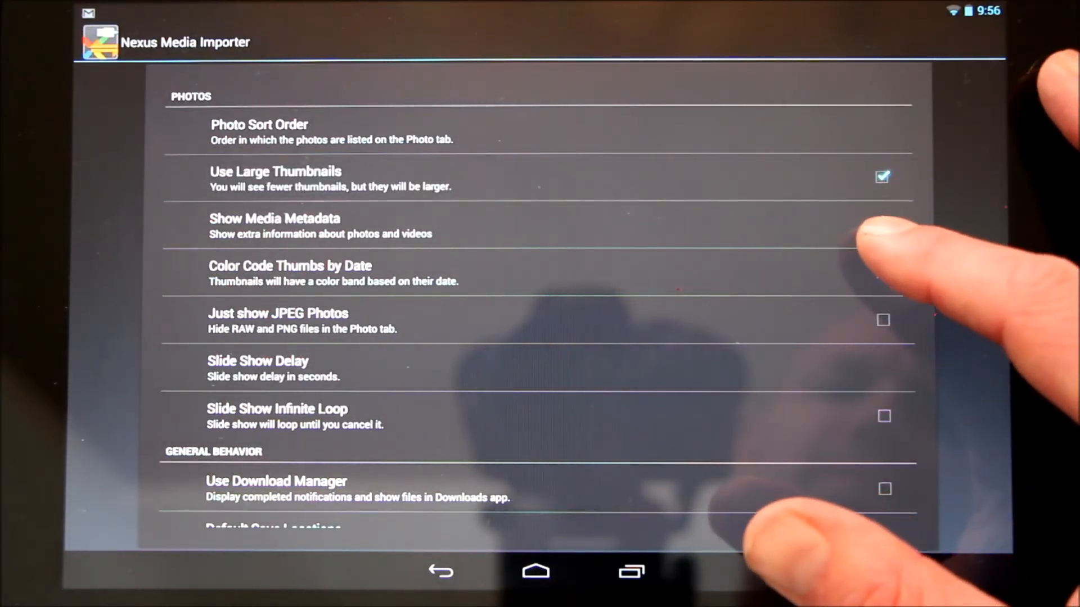
click(884, 225)
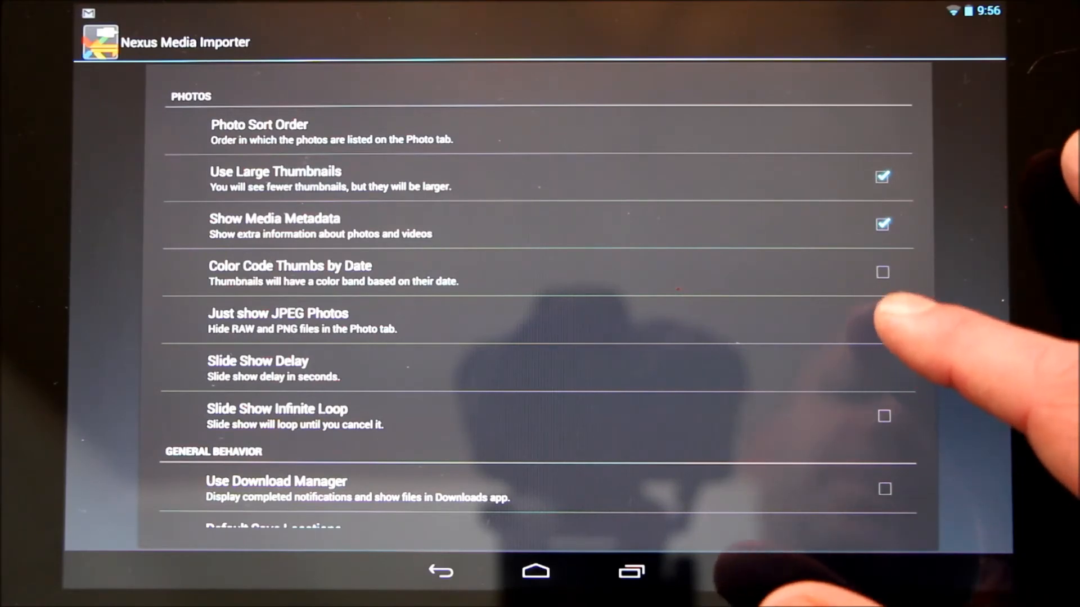
click(881, 272)
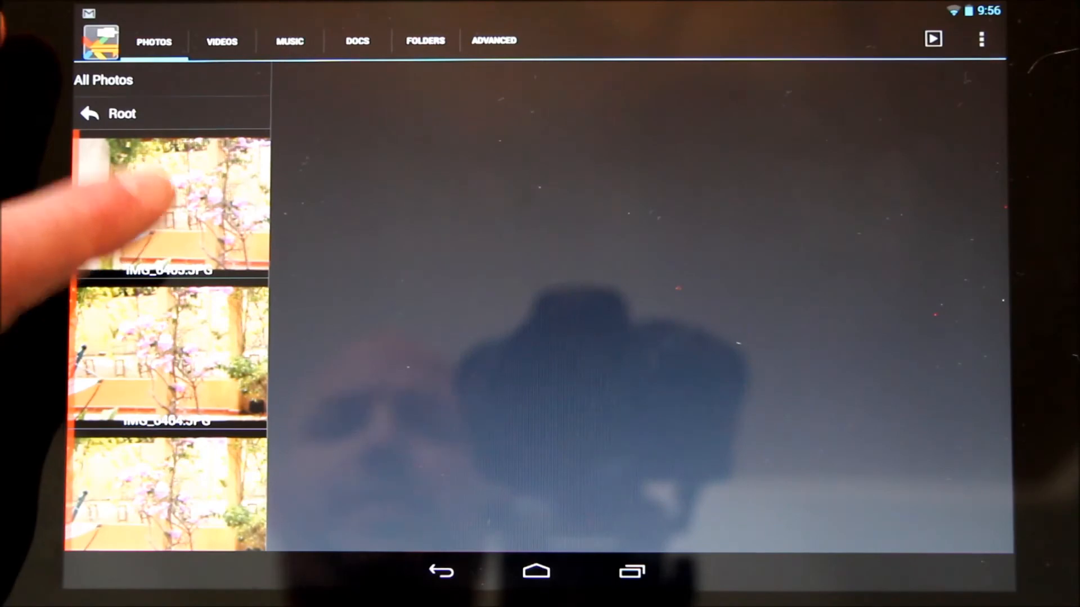
View IMG_6465.JPG with its exposure metadata overlaid
click(168, 204)
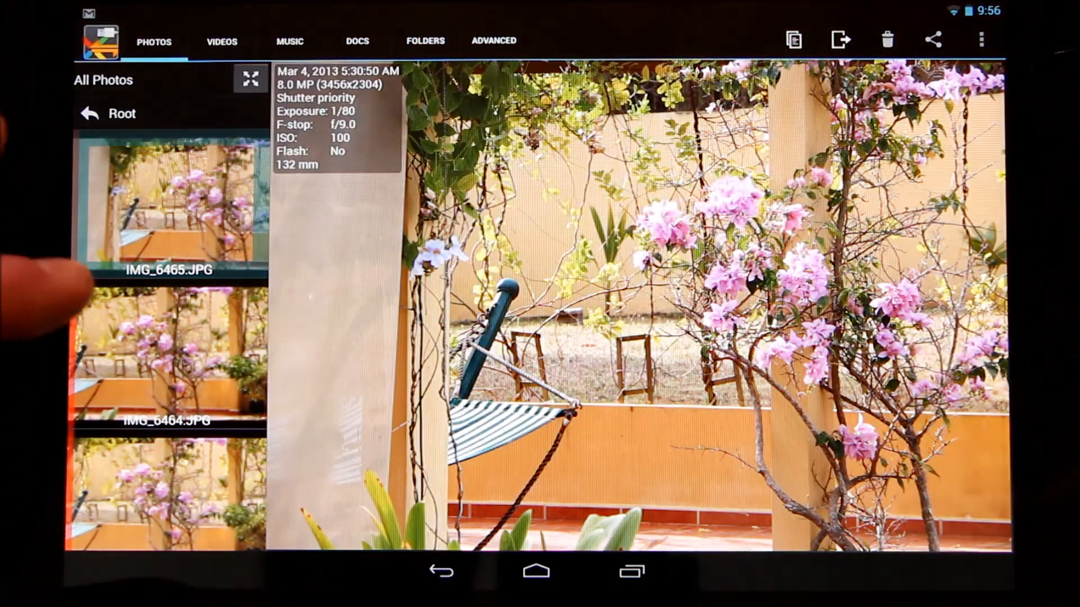